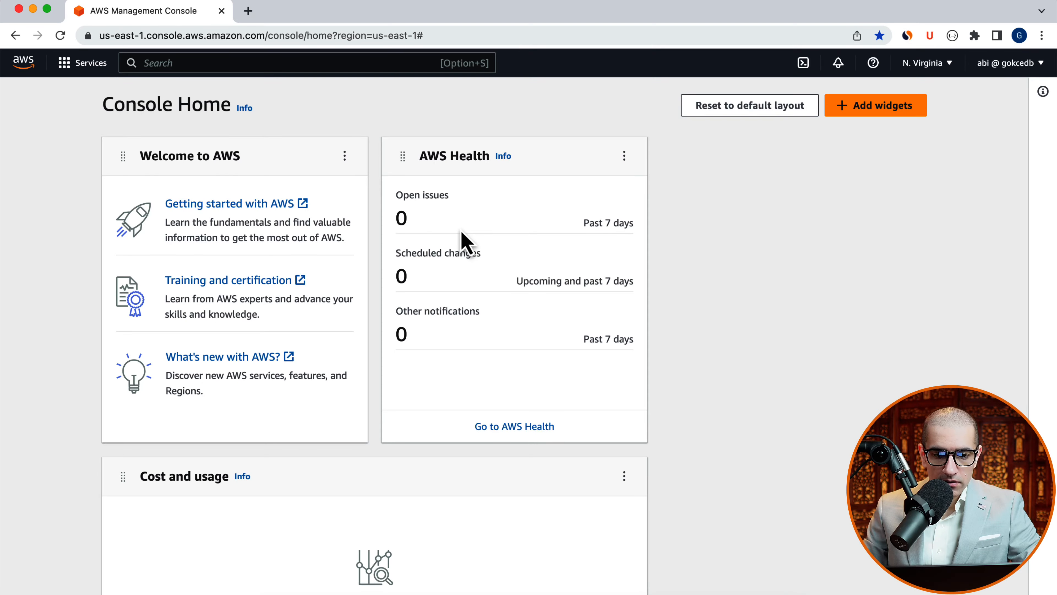
Search 'cloudformation' in the console and go to the CloudFormation Stacks page
text(cloud)
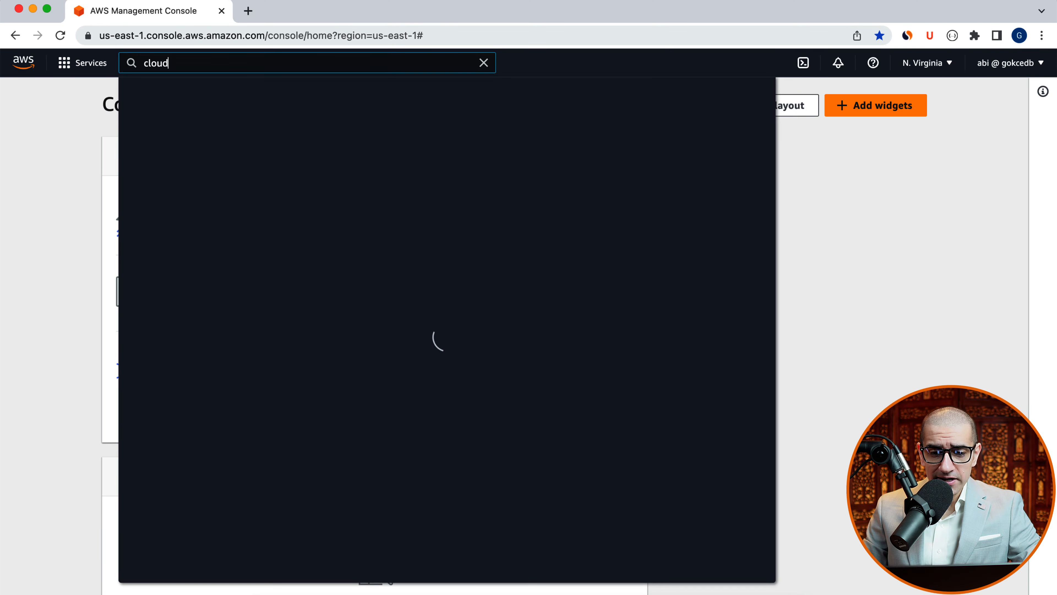
text(formation)
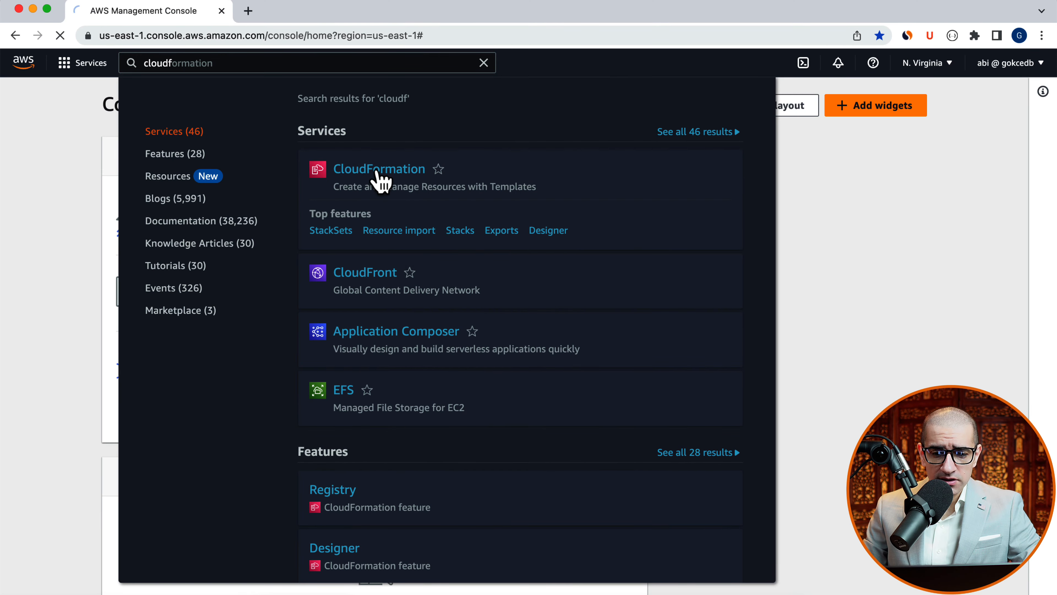
click(379, 168)
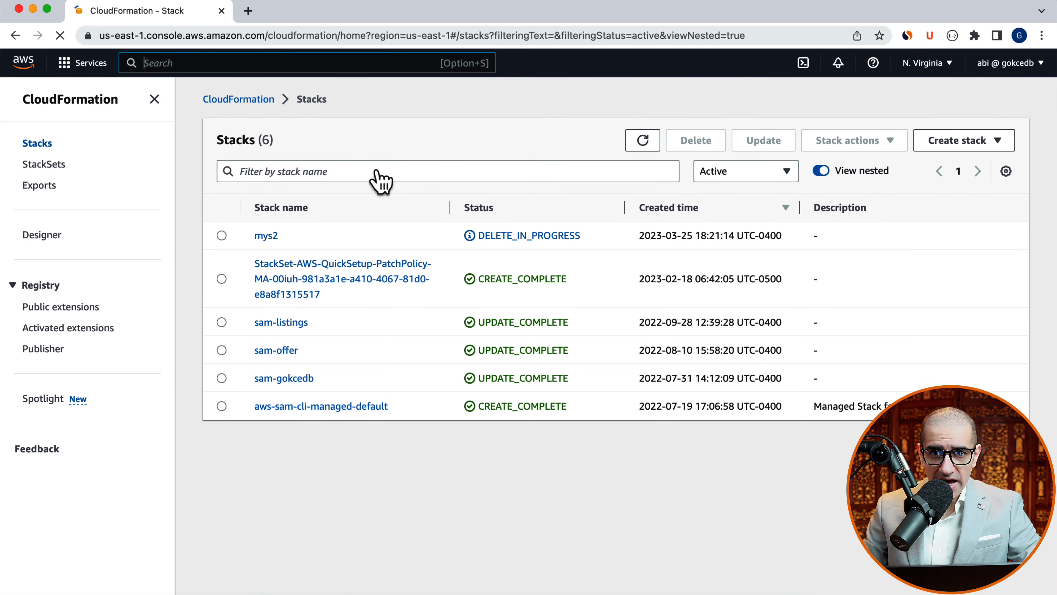
Start a stack with new resources and choose ec2-dynamodb.yml as the uploaded template
click(964, 141)
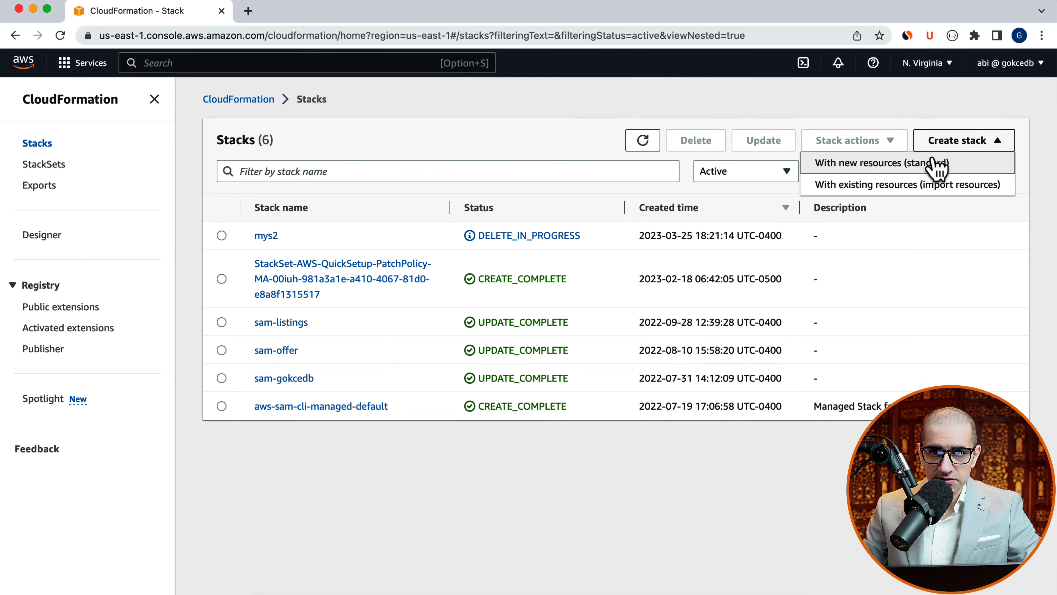
click(865, 163)
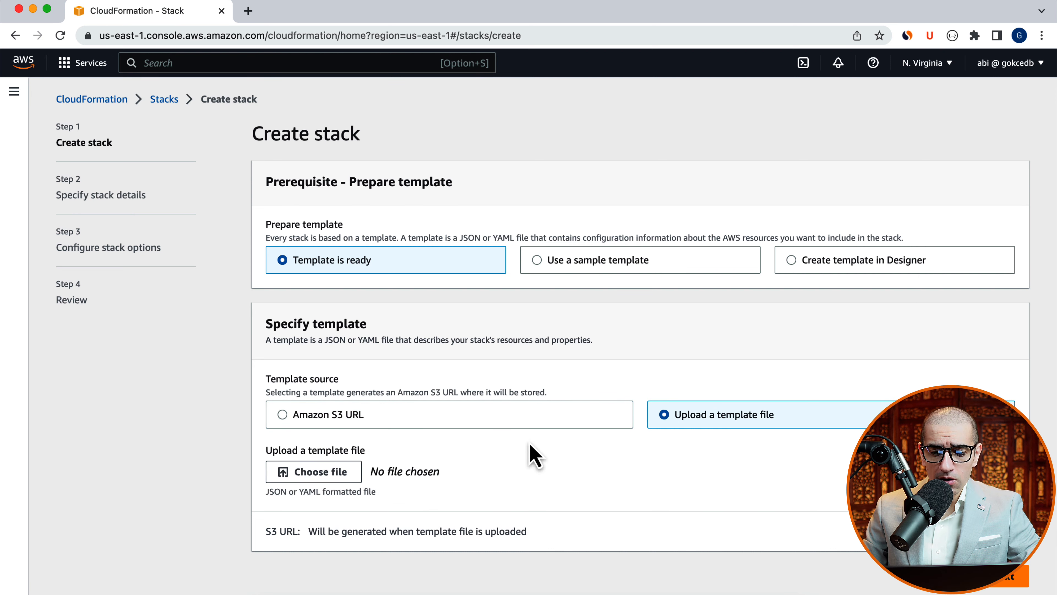
click(313, 471)
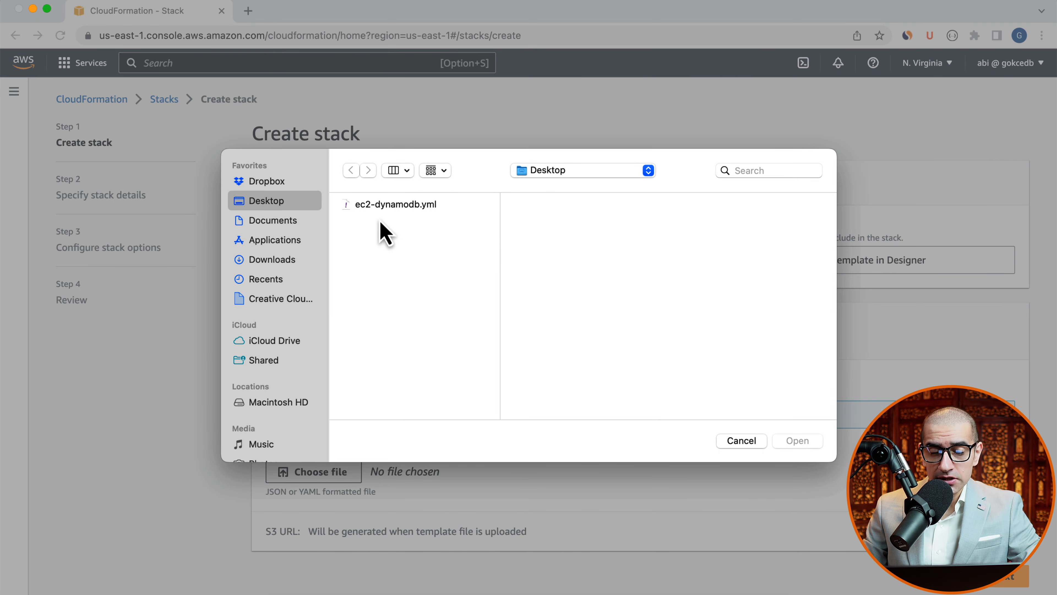
mouse_move(406, 216)
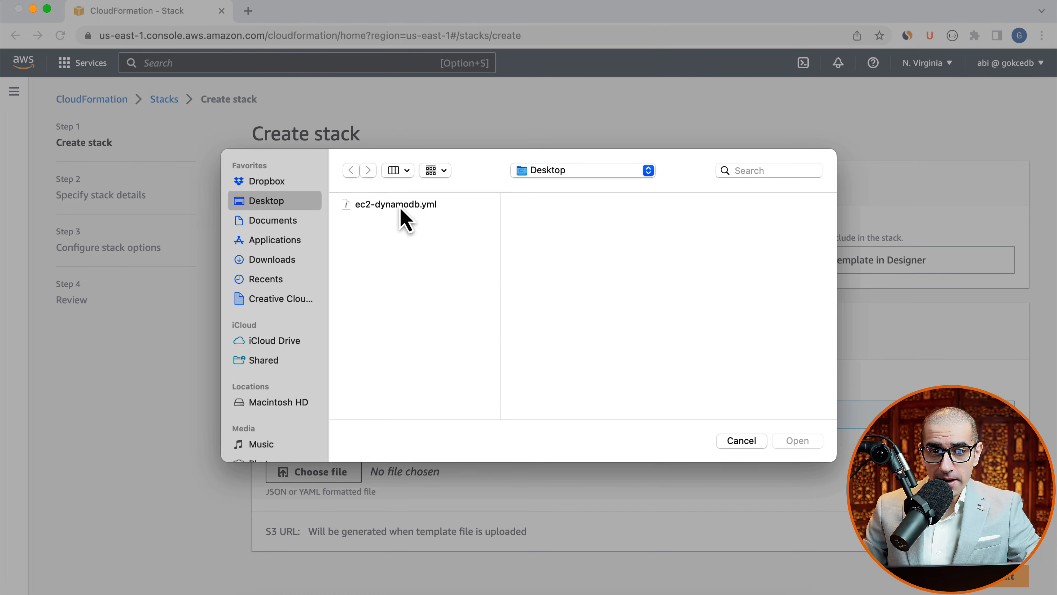
click(797, 440)
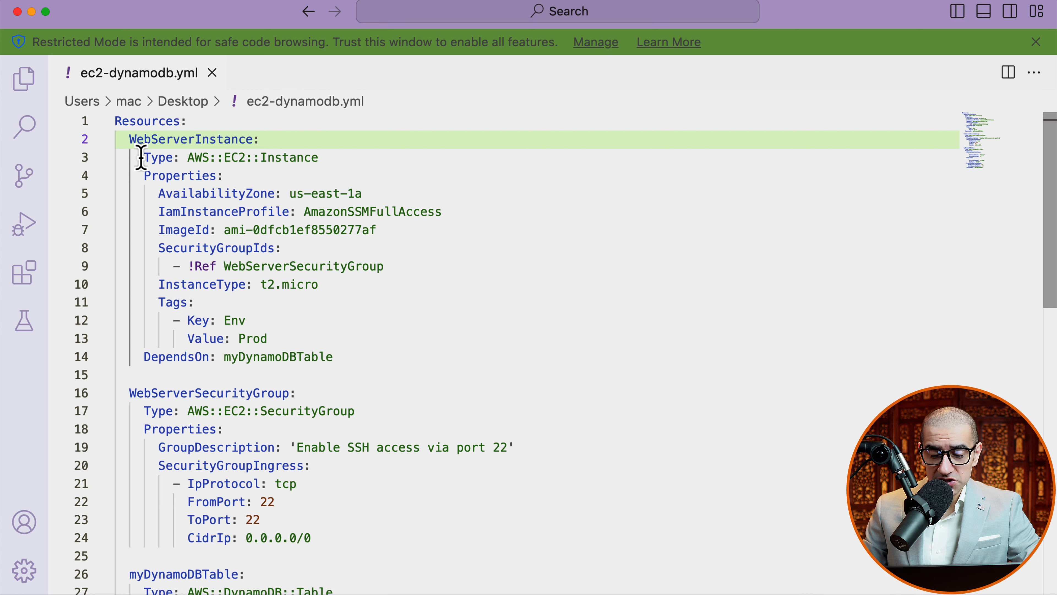
Trace WebServerInstance's security group reference to the WebServerSecurityGroup resource in the template
click(141, 157)
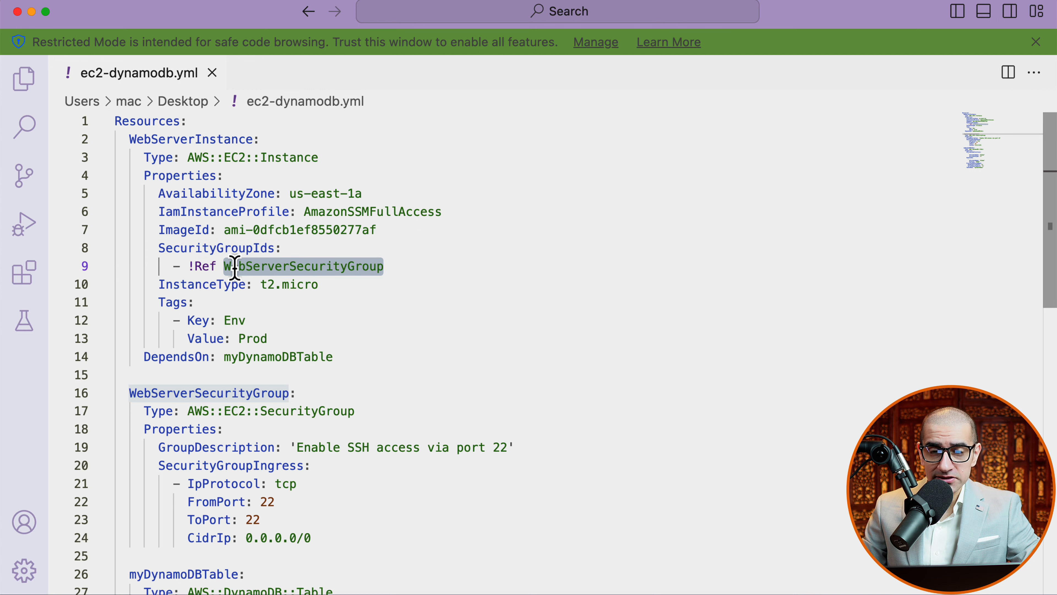
scroll(down, 3)
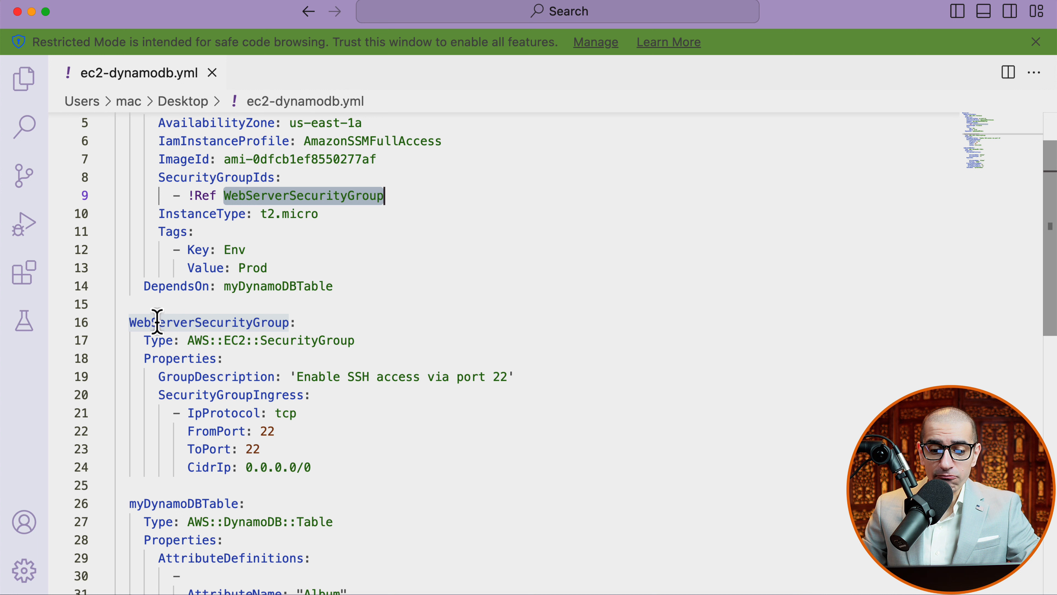
mouse_move(159, 350)
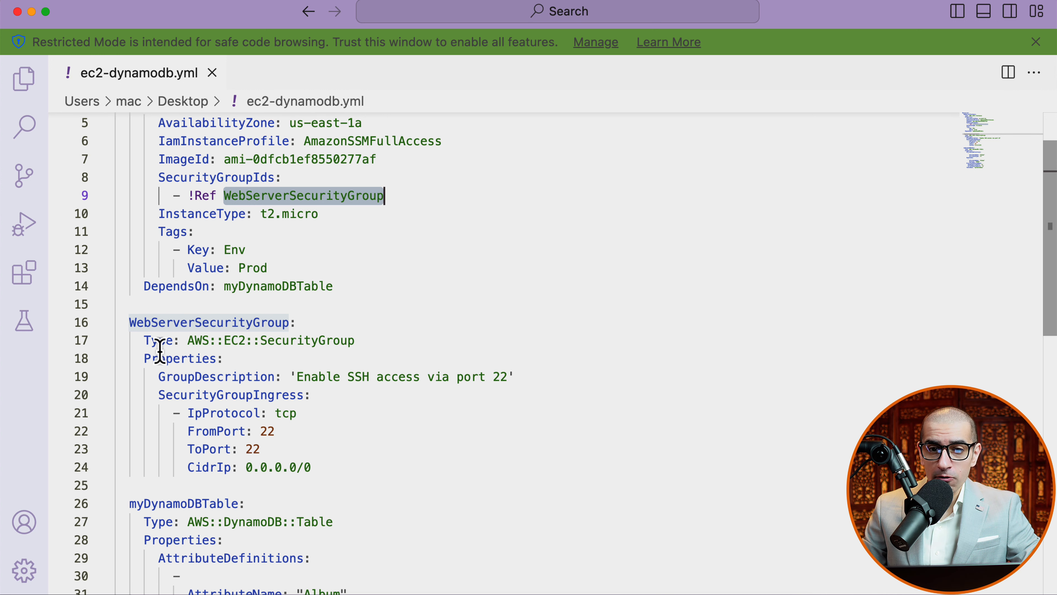
scroll(up, 3)
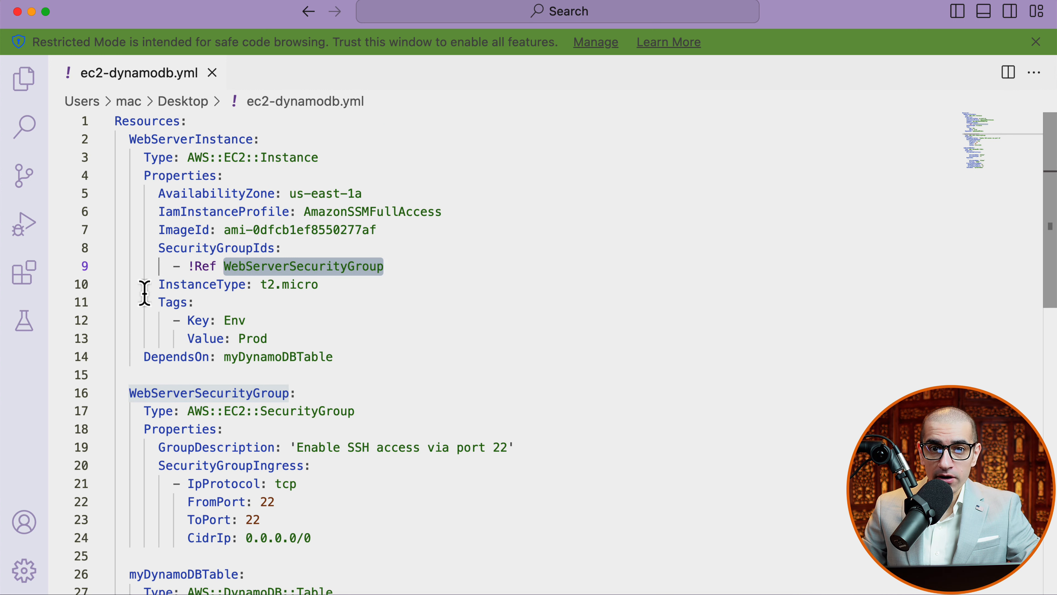
mouse_move(124, 285)
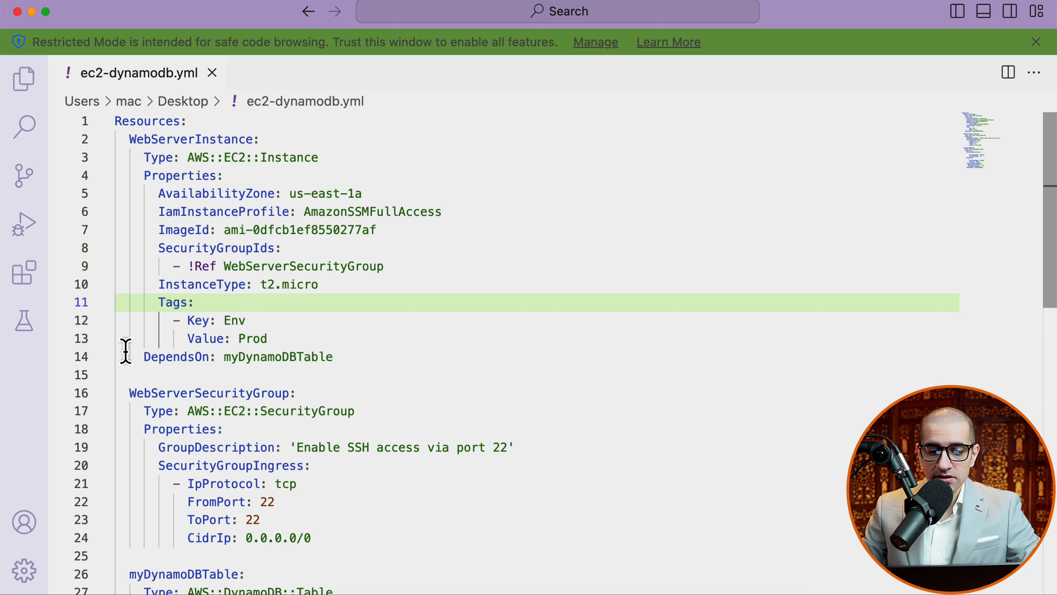
click(145, 356)
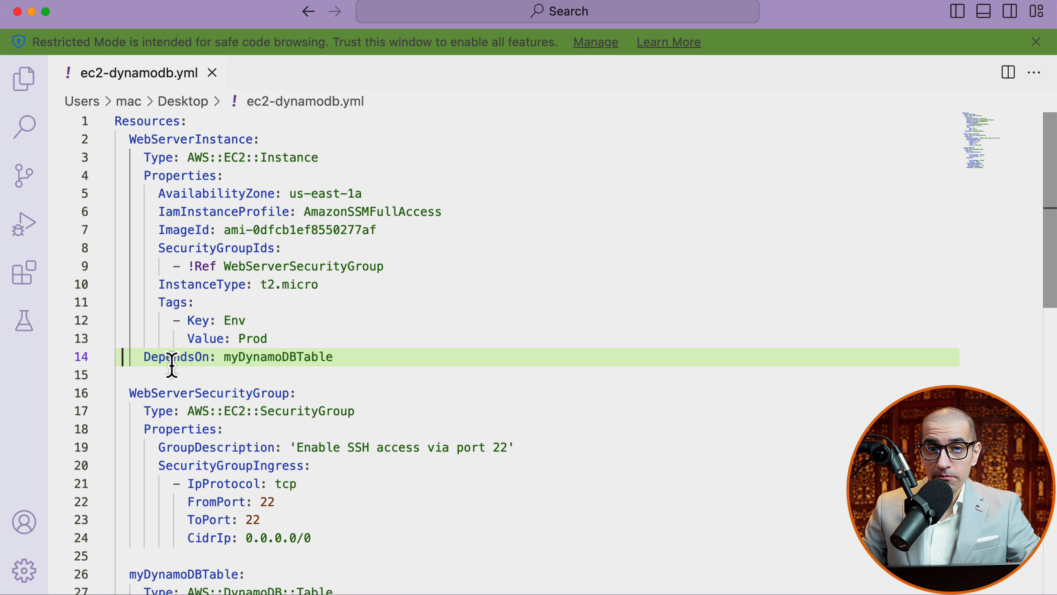
click(135, 393)
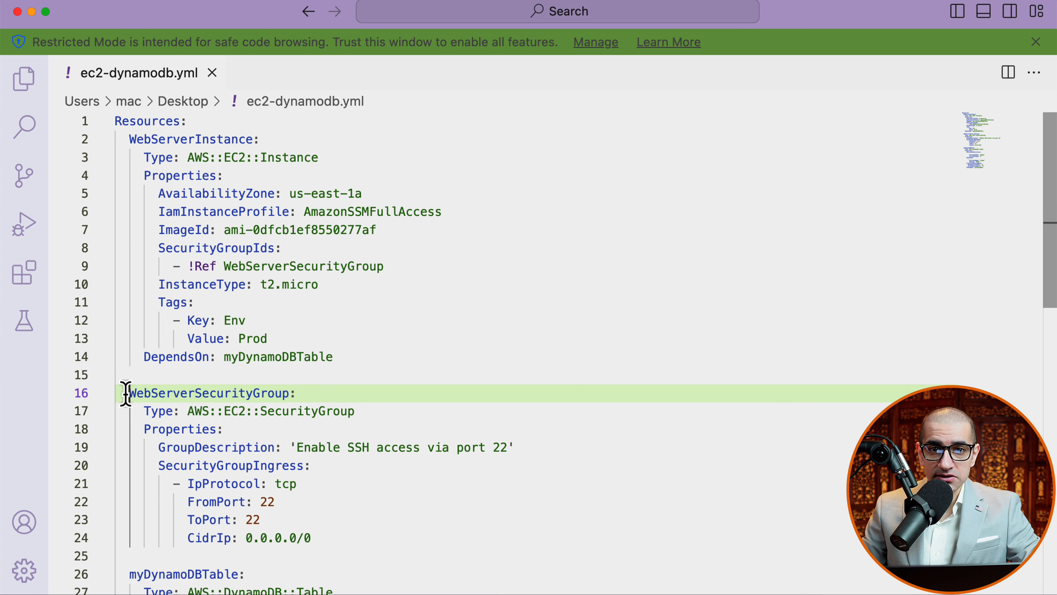
scroll(down, 3)
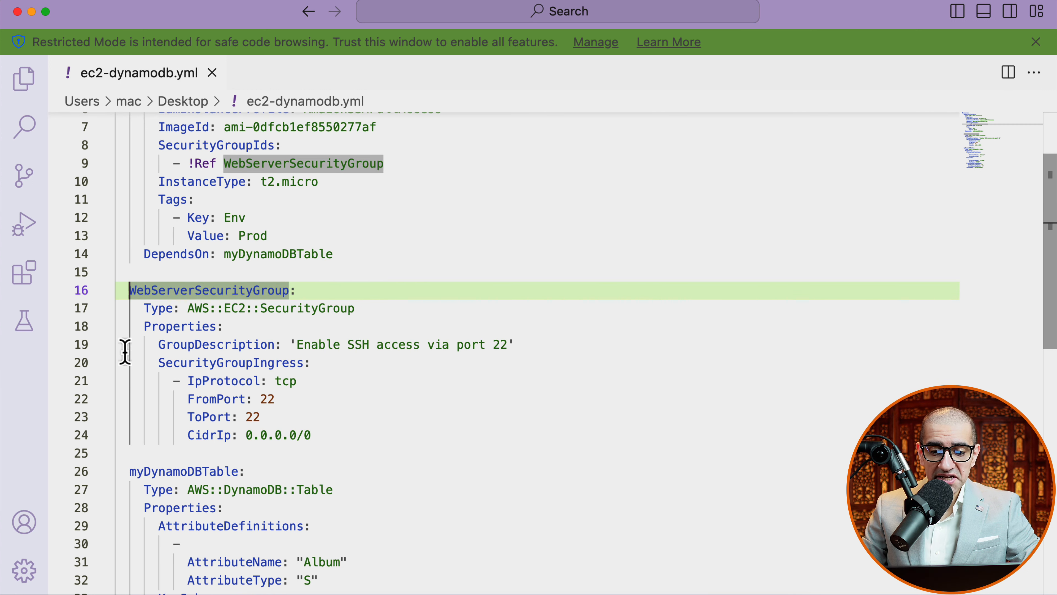
mouse_move(133, 311)
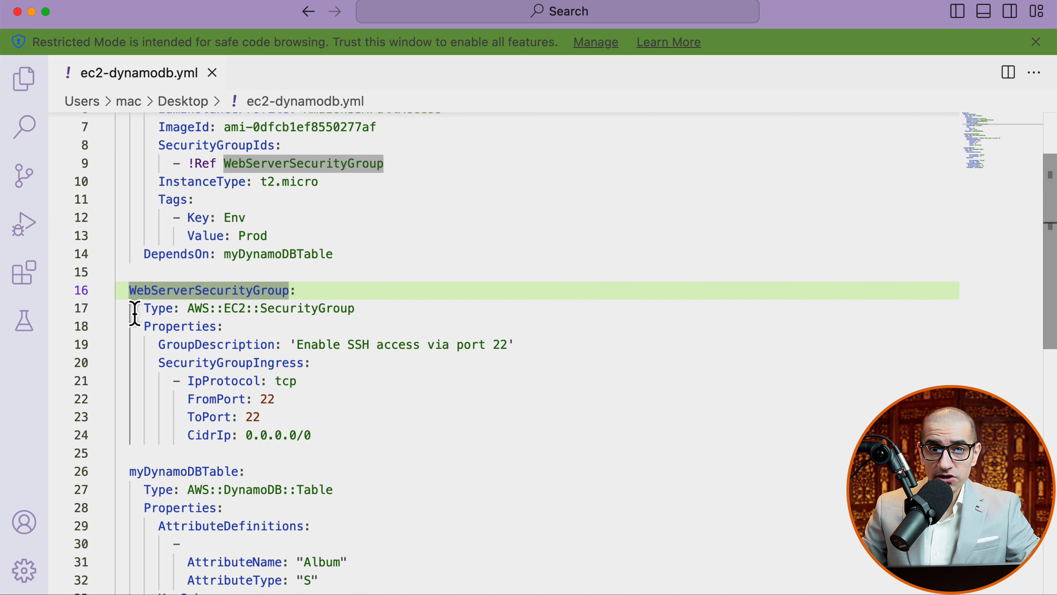
click(236, 308)
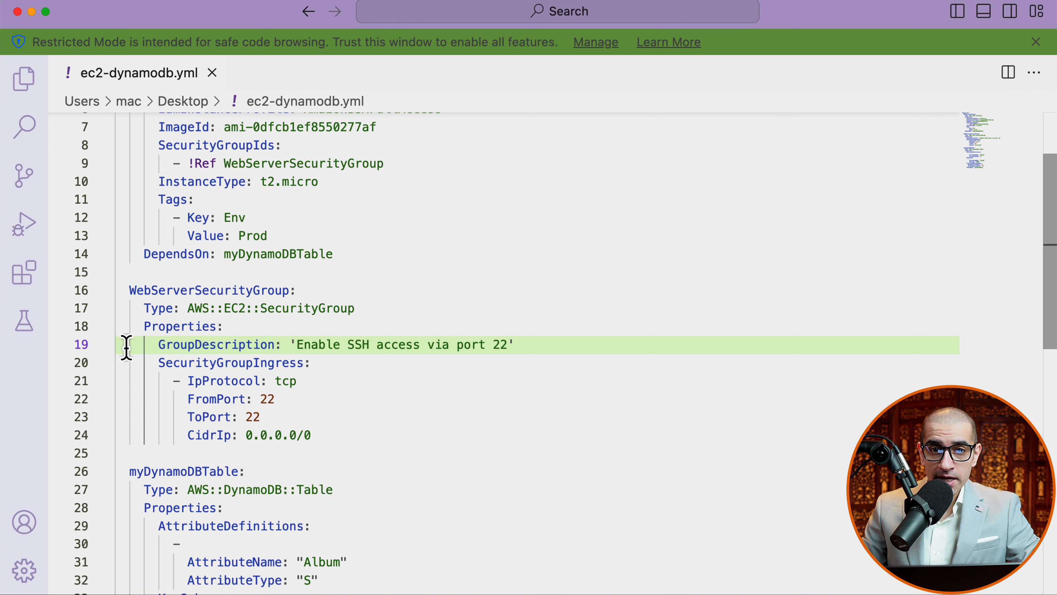
mouse_move(138, 384)
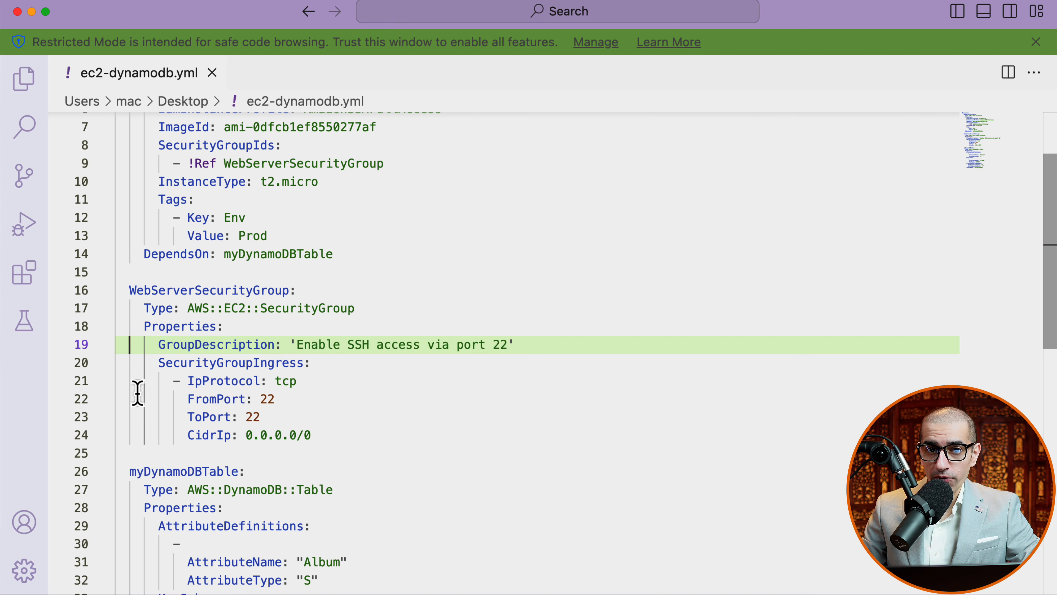
scroll(down, 3)
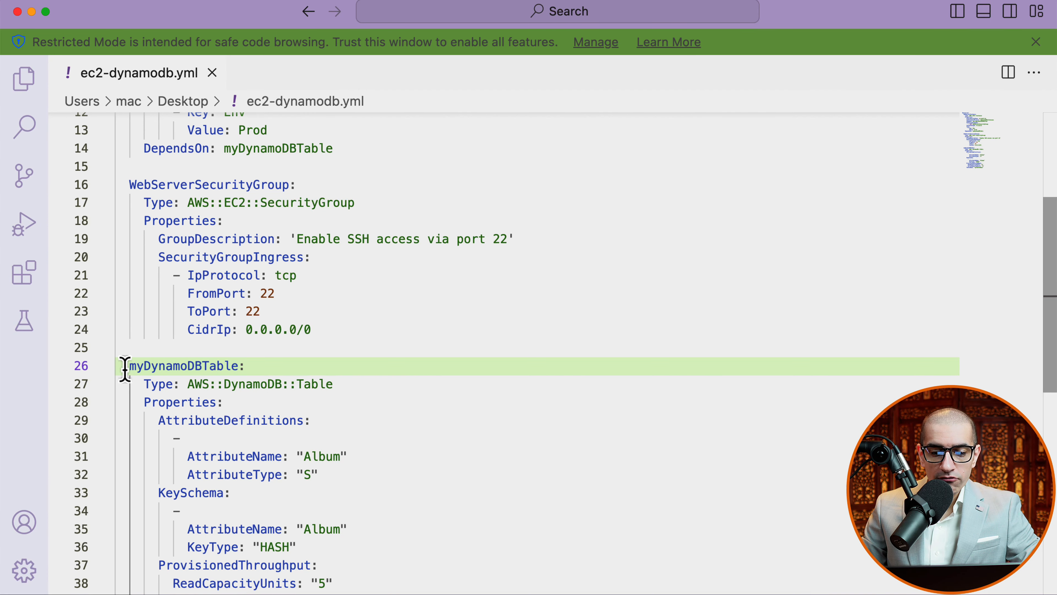
scroll(down, 3)
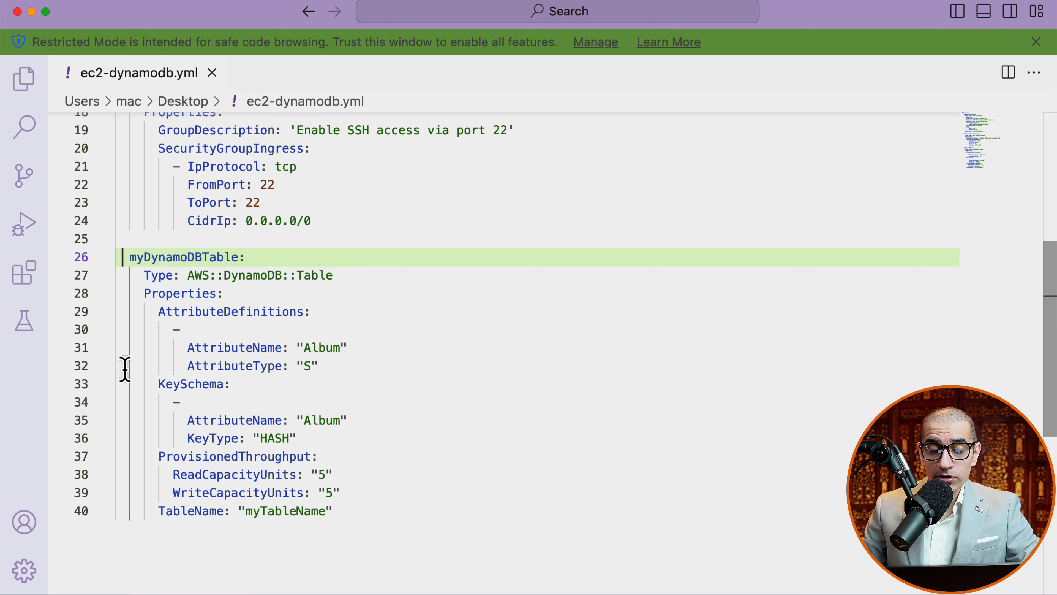
mouse_move(136, 318)
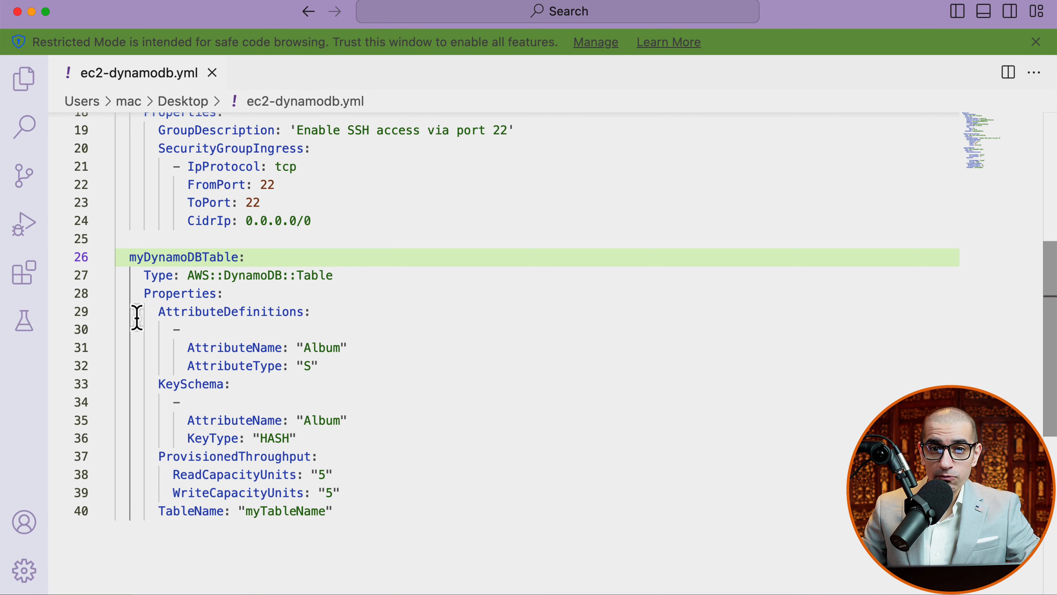
click(233, 311)
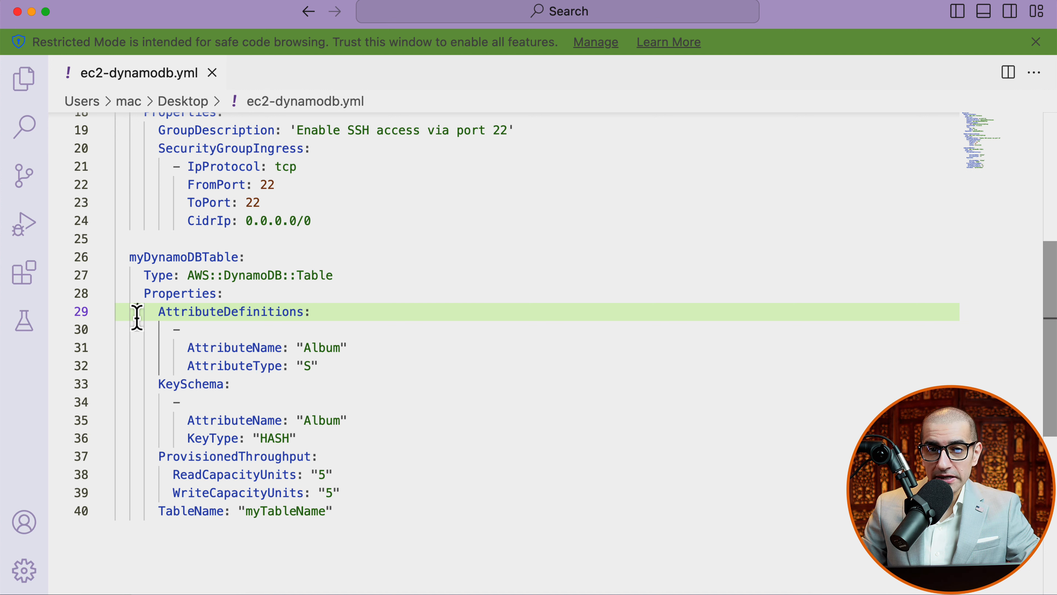
mouse_move(141, 384)
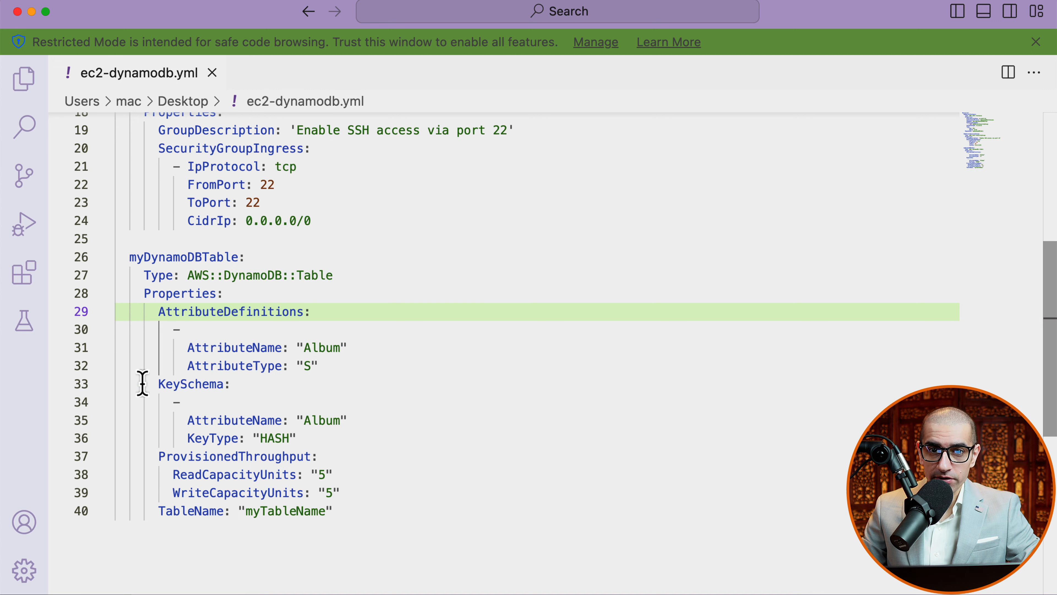
click(191, 383)
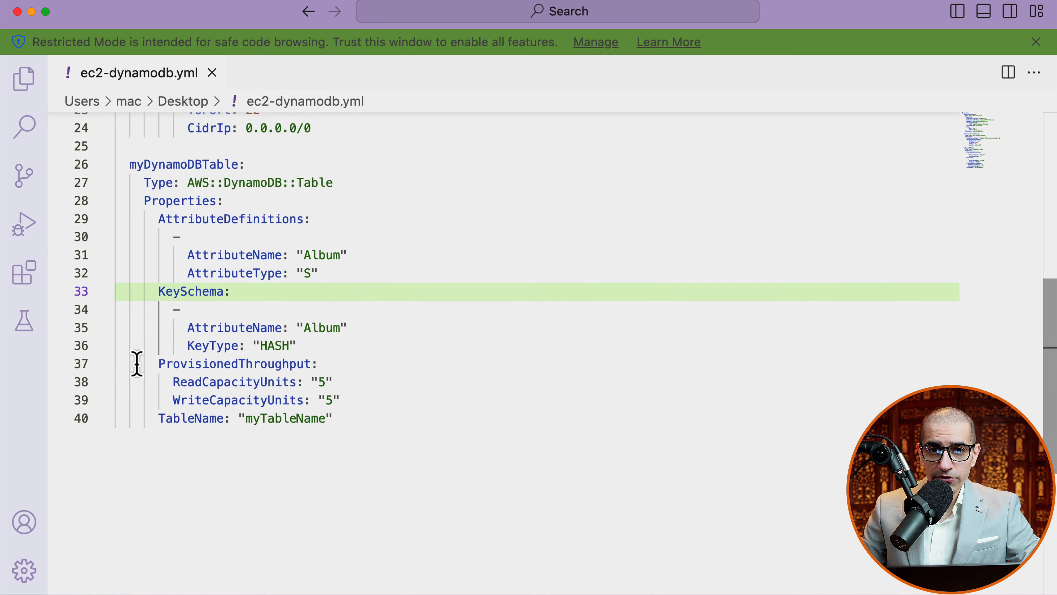
click(236, 364)
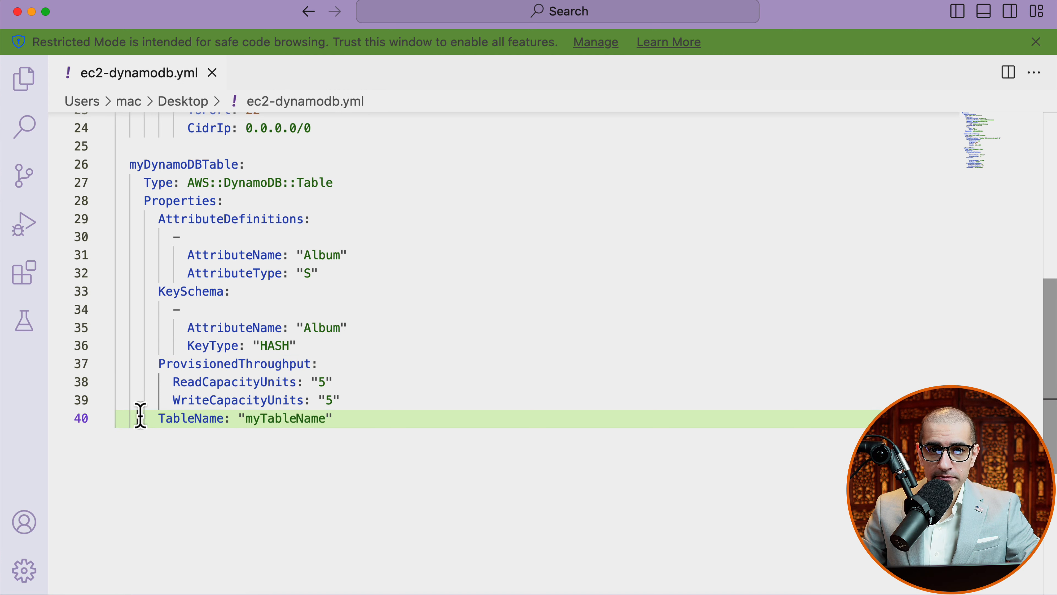
scroll(up, 3)
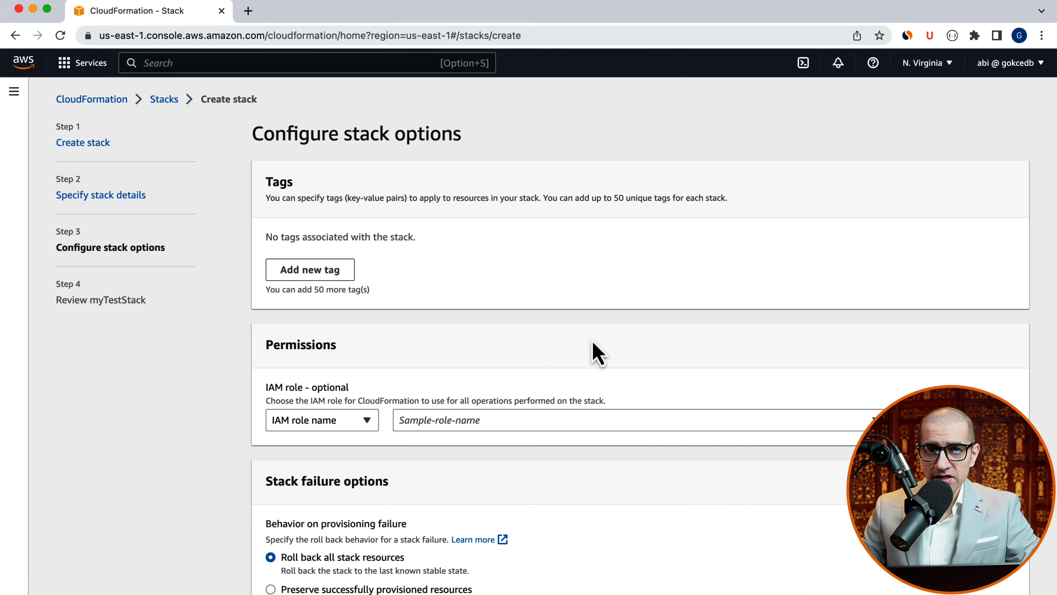
Scroll through the Review myTestStack page before submitting the stack
scroll(down, 3)
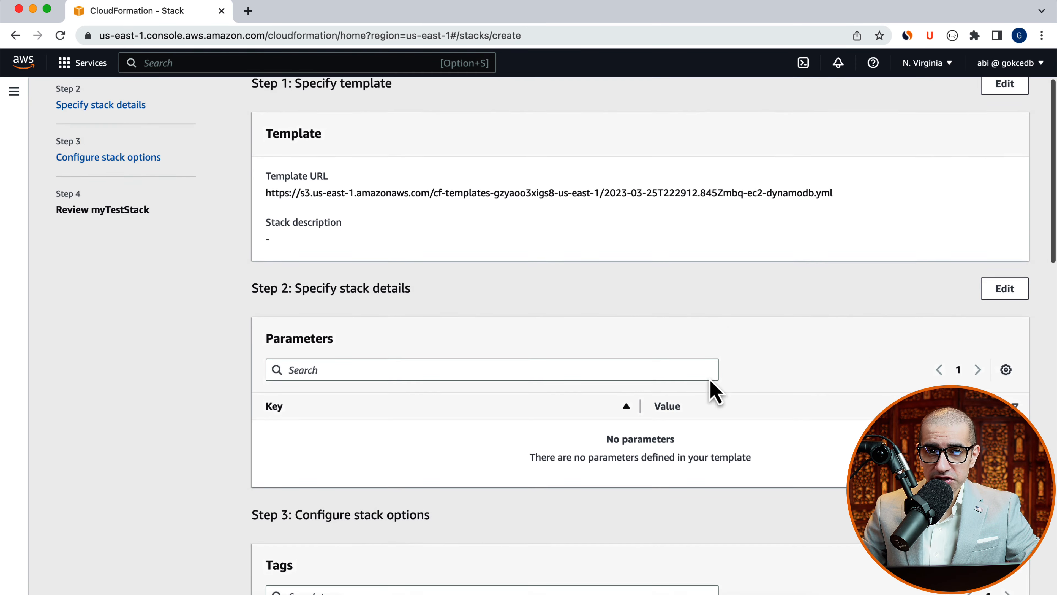
scroll(down, 3)
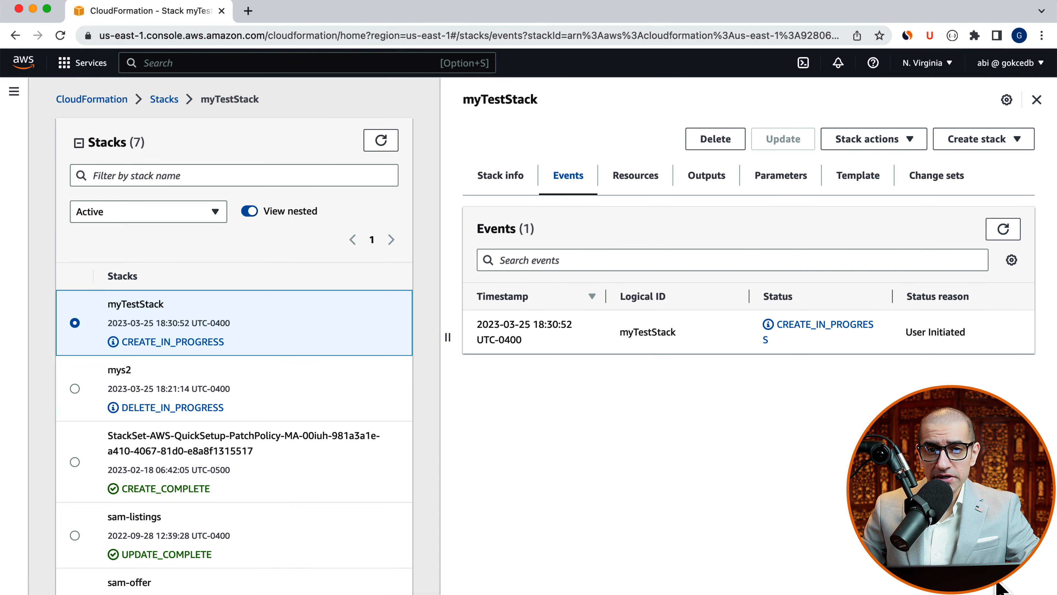
mouse_move(841, 362)
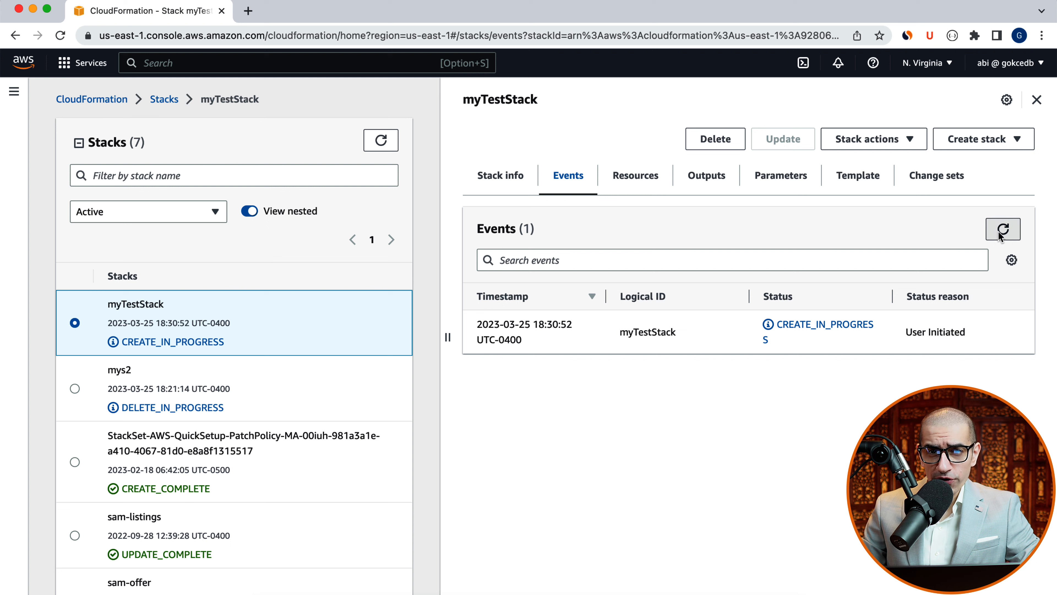
Refresh myTestStack's events to see myDynamoDBTable and WebServerSecurityGroup creating
click(1004, 228)
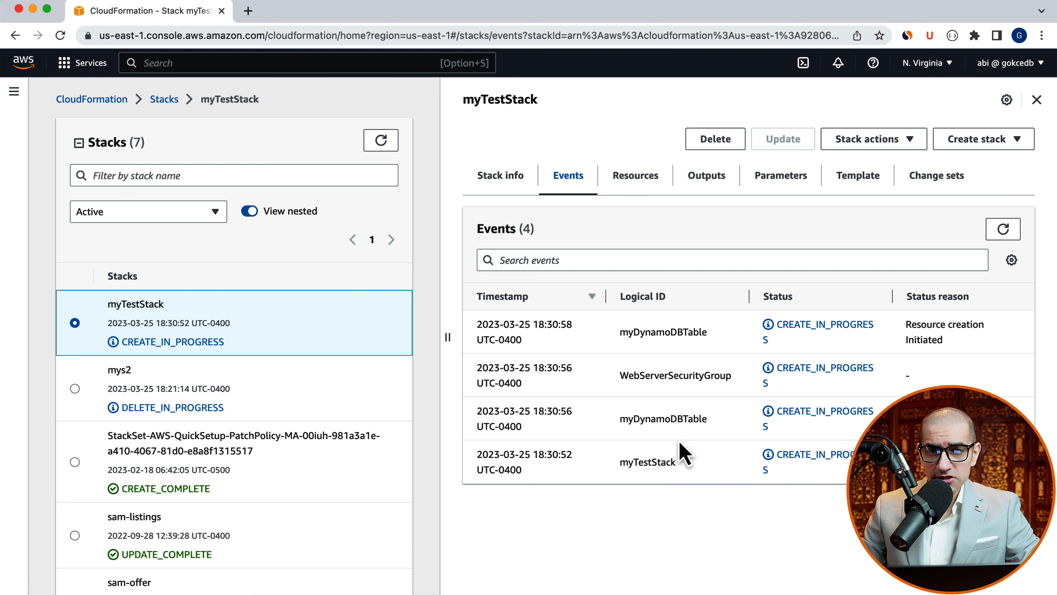
mouse_move(668, 448)
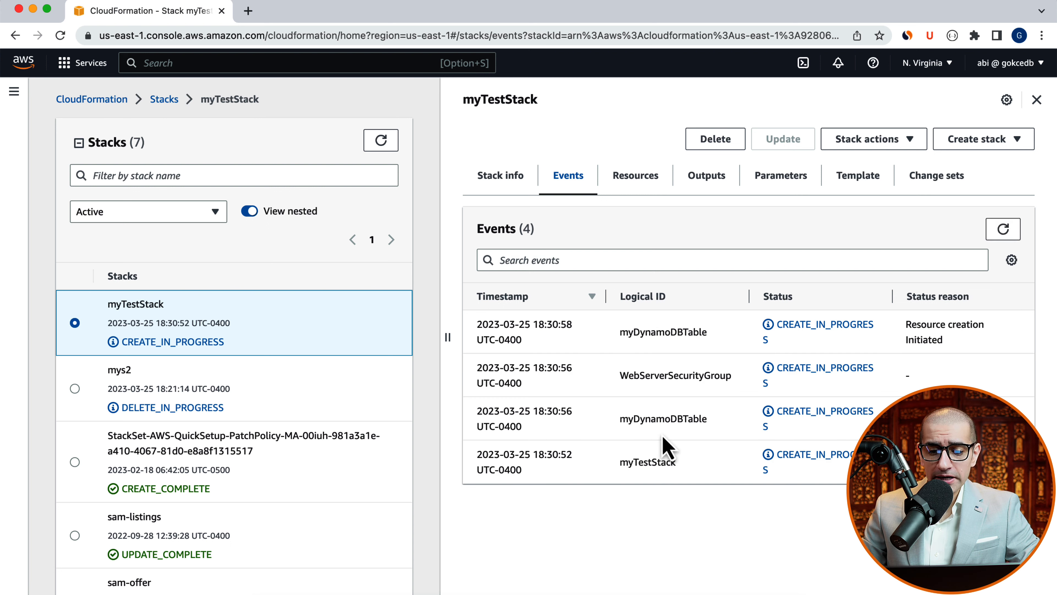
mouse_move(708, 378)
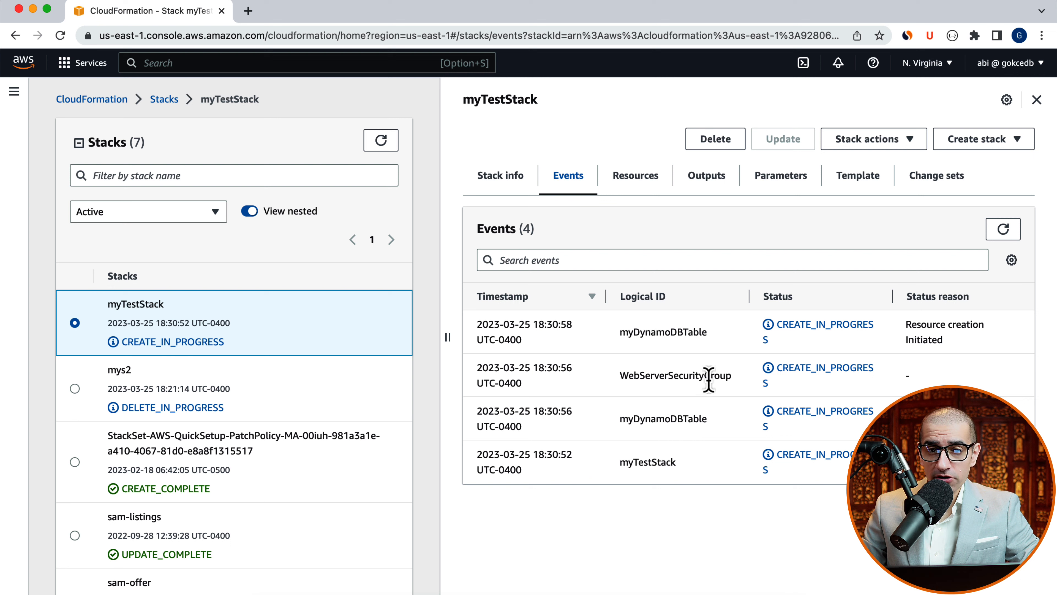
mouse_move(778, 405)
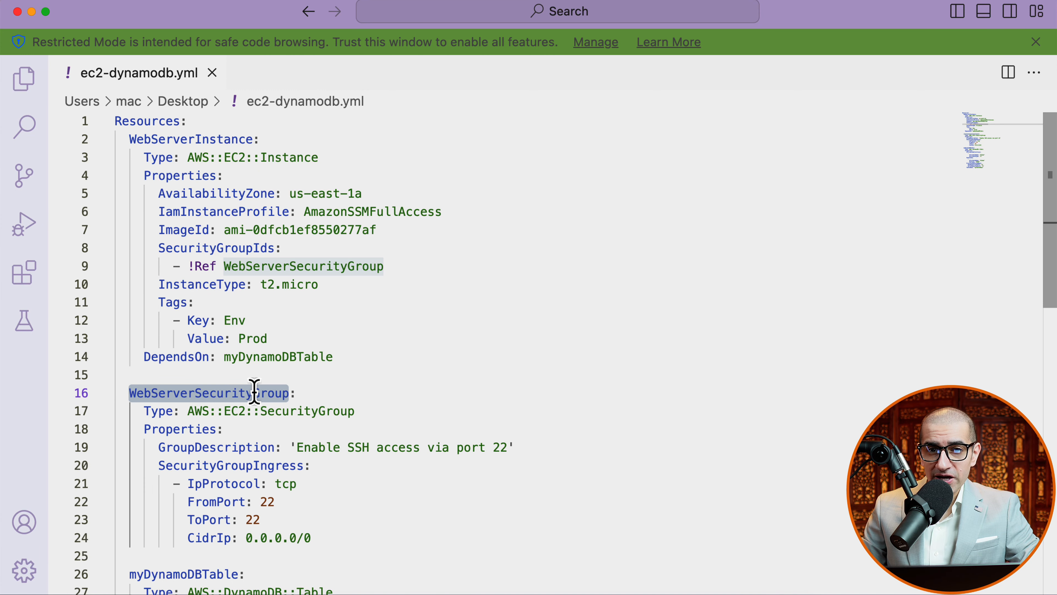
scroll(down, 3)
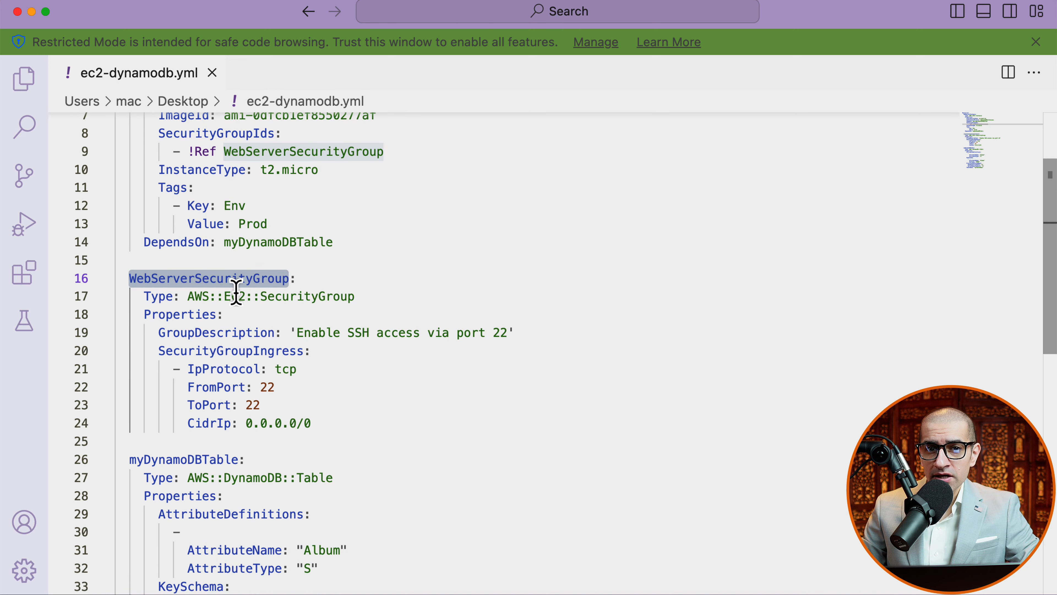
scroll(down, 3)
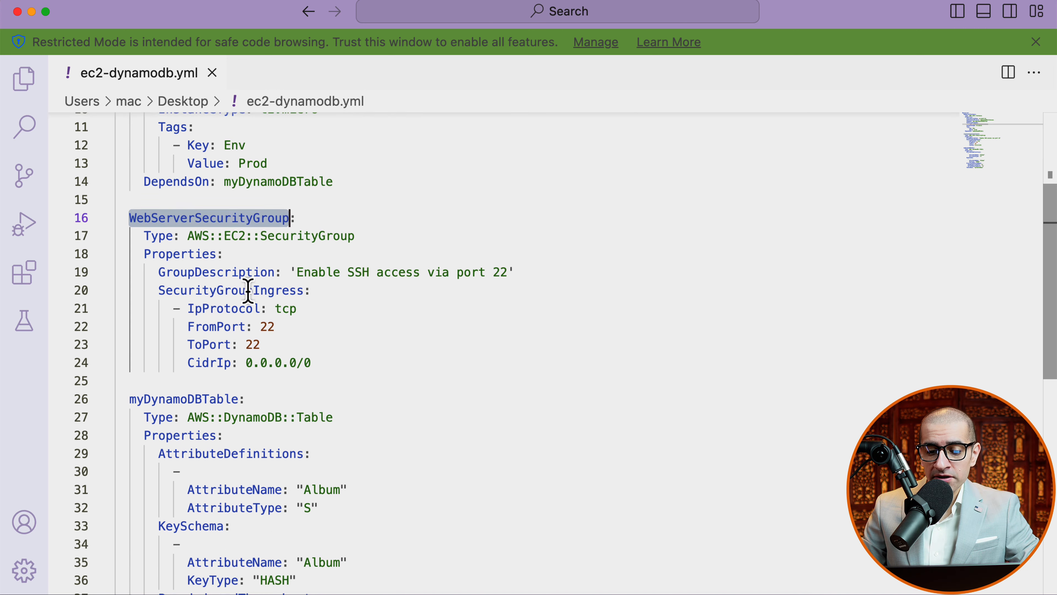
scroll(up, 3)
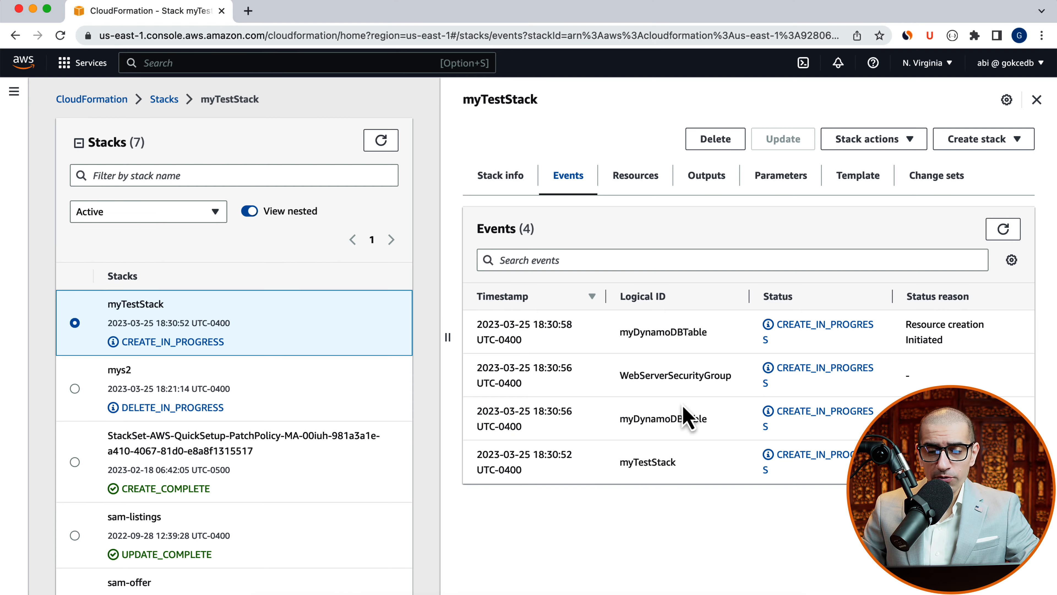
mouse_move(760, 354)
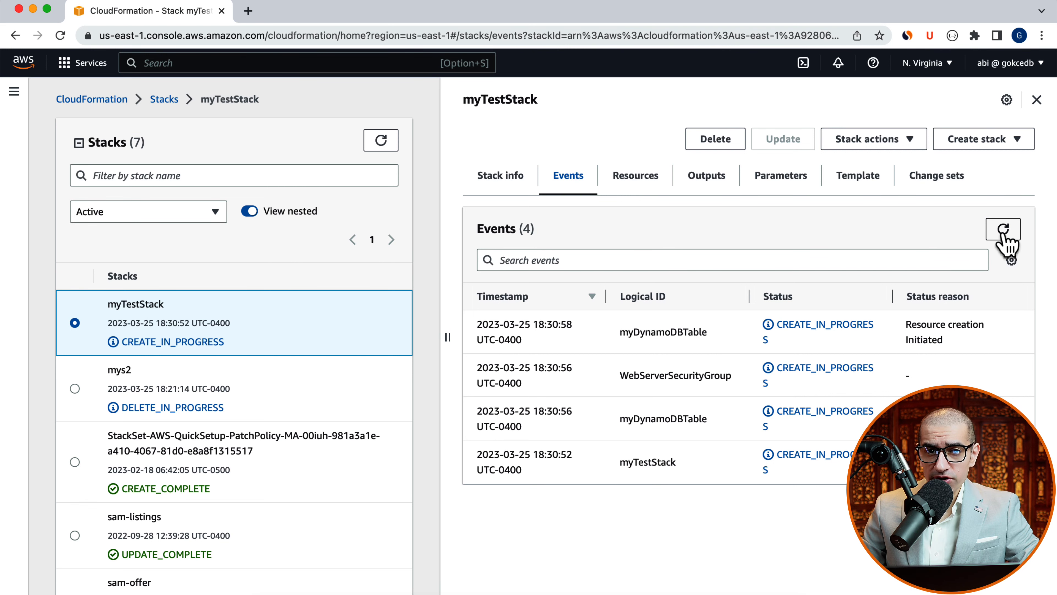
Refresh the events until WebServerInstance and myTestStack reach CREATE_COMPLETE
click(1003, 228)
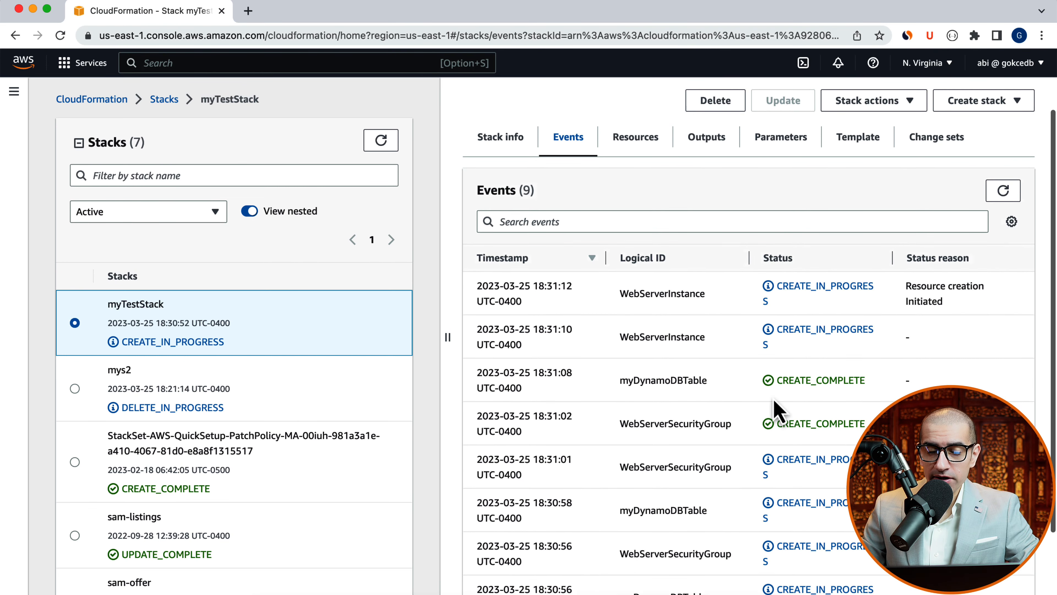
scroll(down, 3)
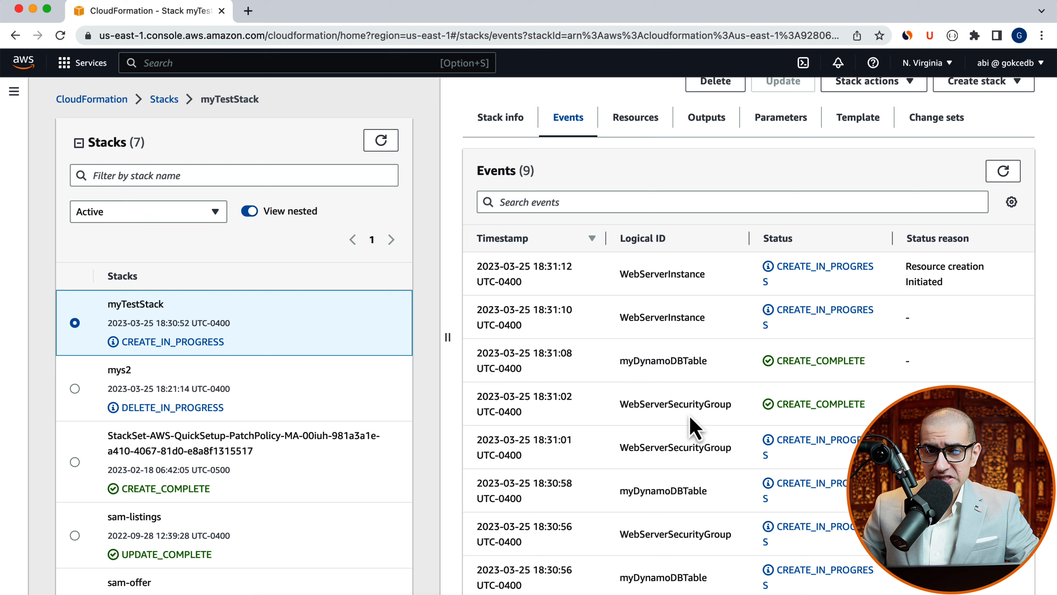
mouse_move(689, 384)
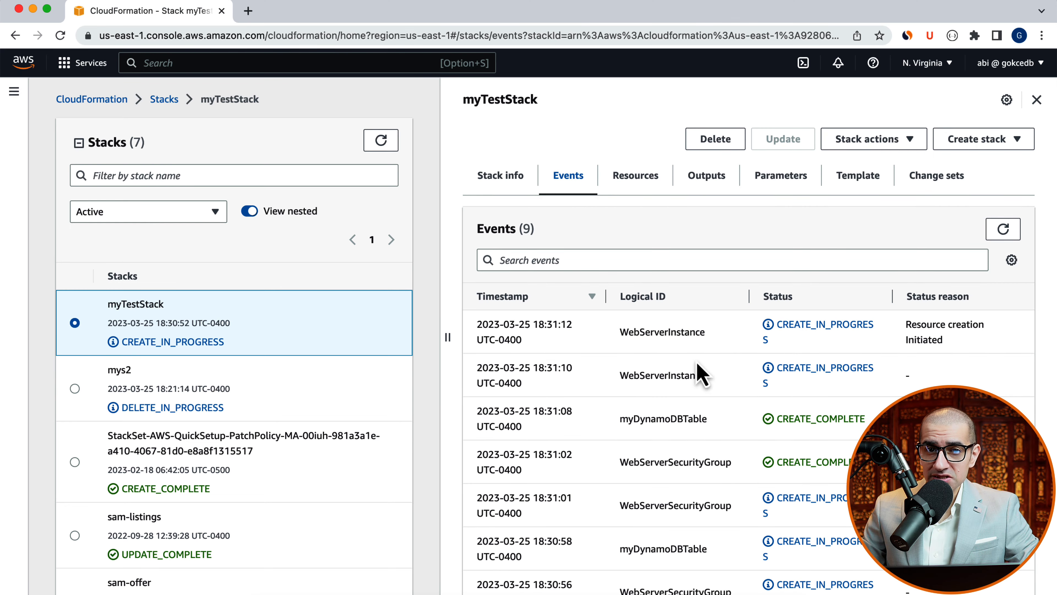
mouse_move(859, 370)
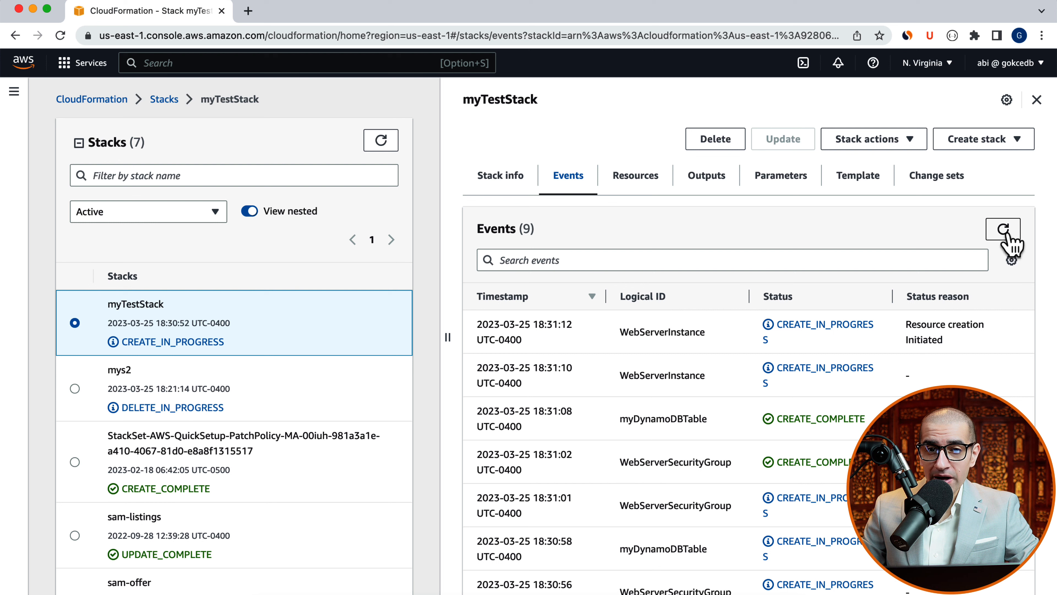
click(1002, 228)
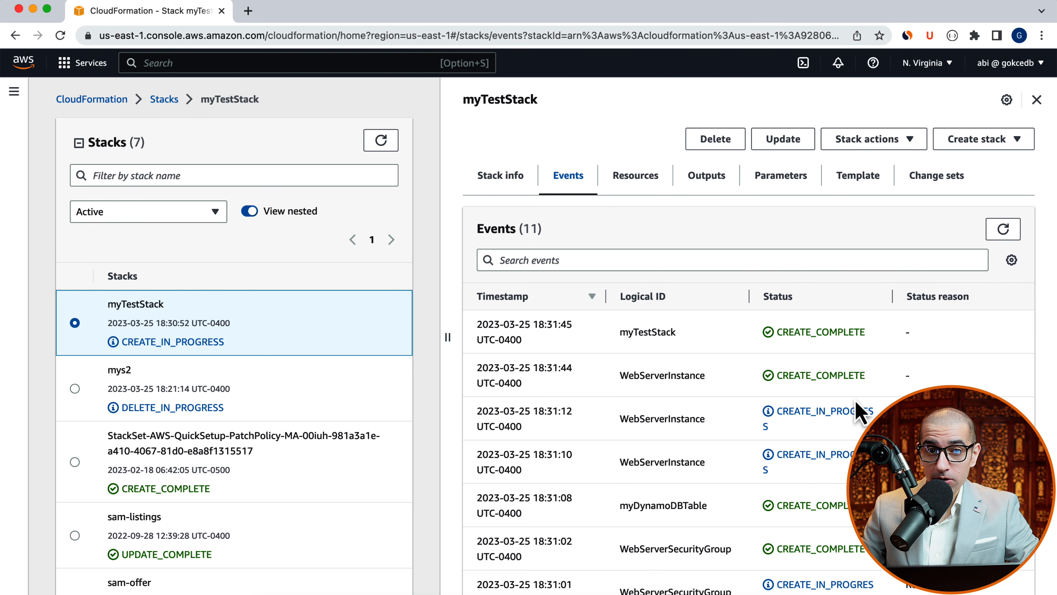
mouse_move(670, 251)
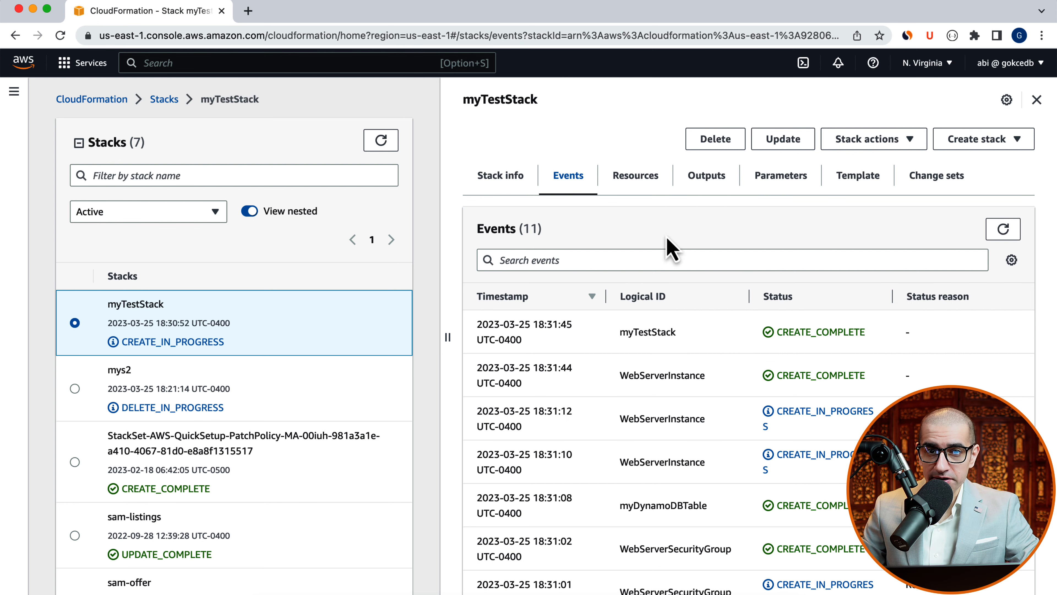
Check the EC2 instance is running from the Resources list, then go to the myTableName DynamoDB table
click(634, 175)
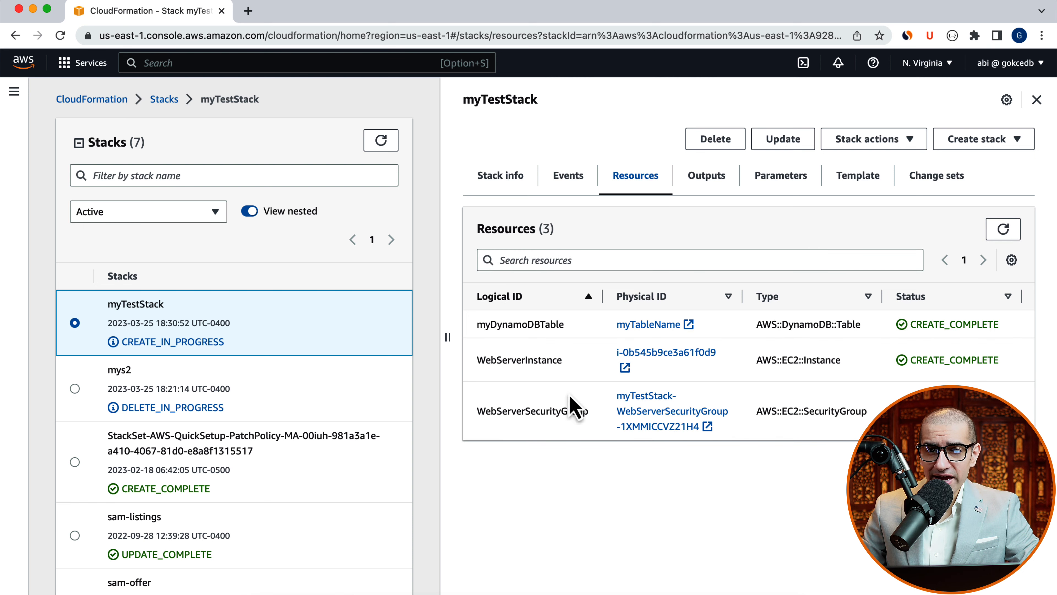
click(658, 351)
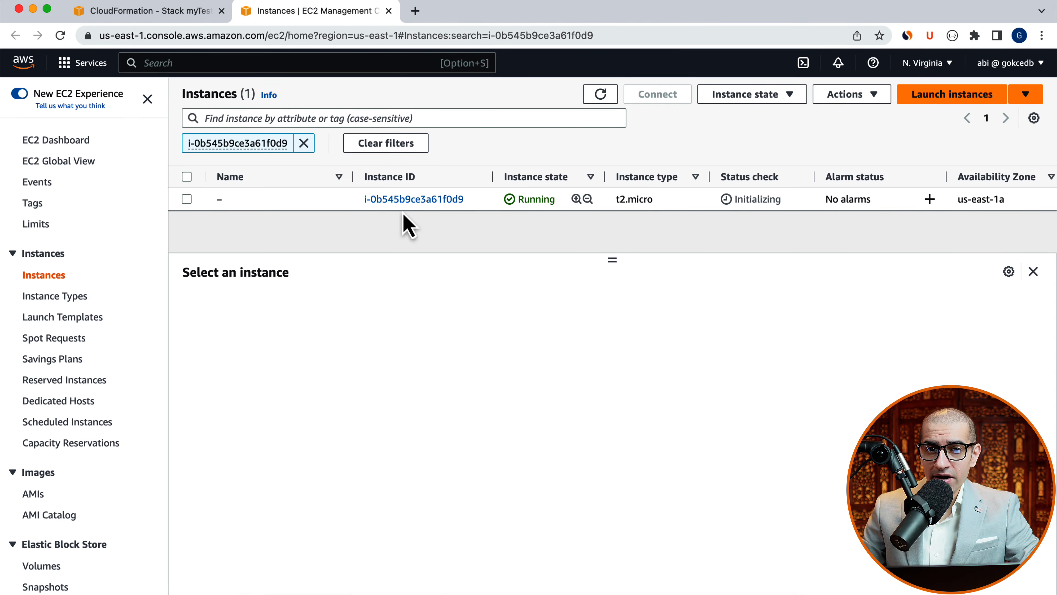
click(145, 11)
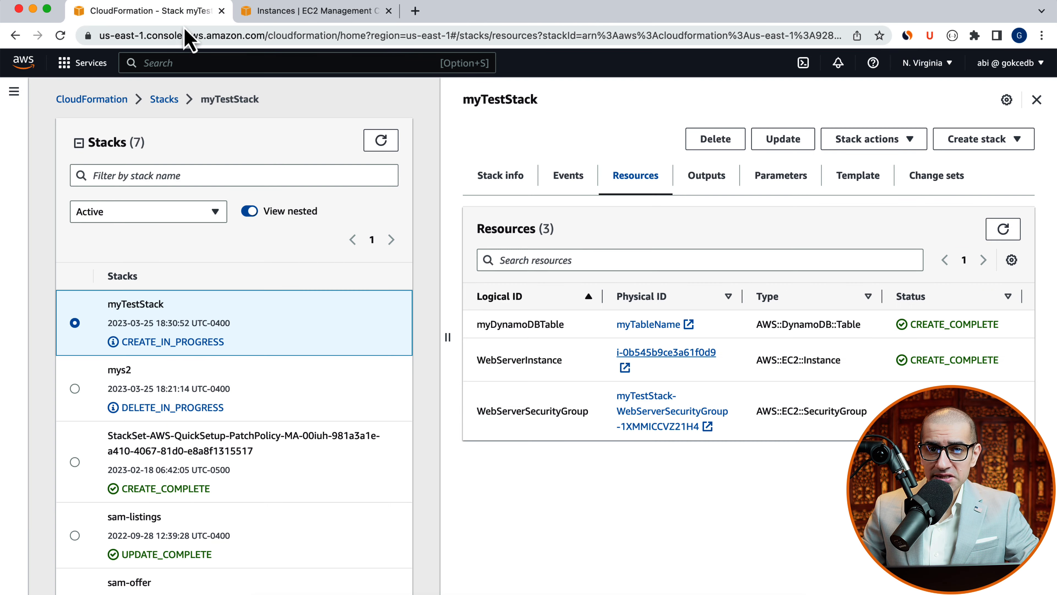
click(648, 324)
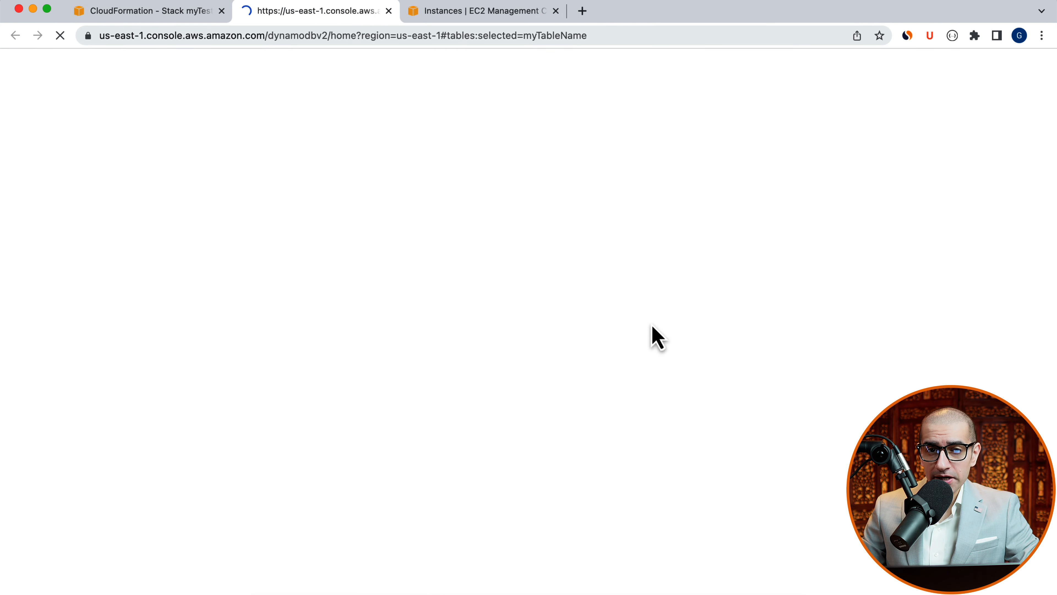